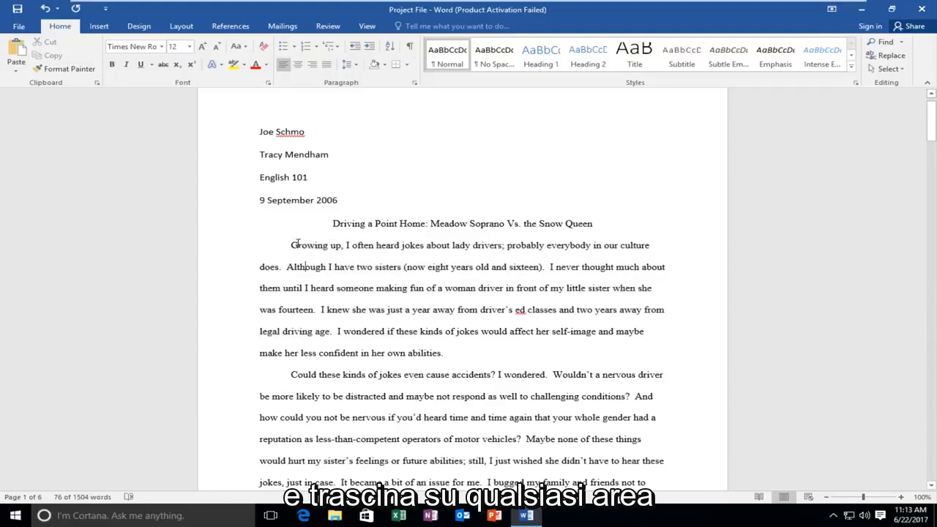
Select the whole 'Growing up' body paragraph.
{"action": "left_click_drag", "start_coordinate": [290, 245], "coordinate": [455, 353]}
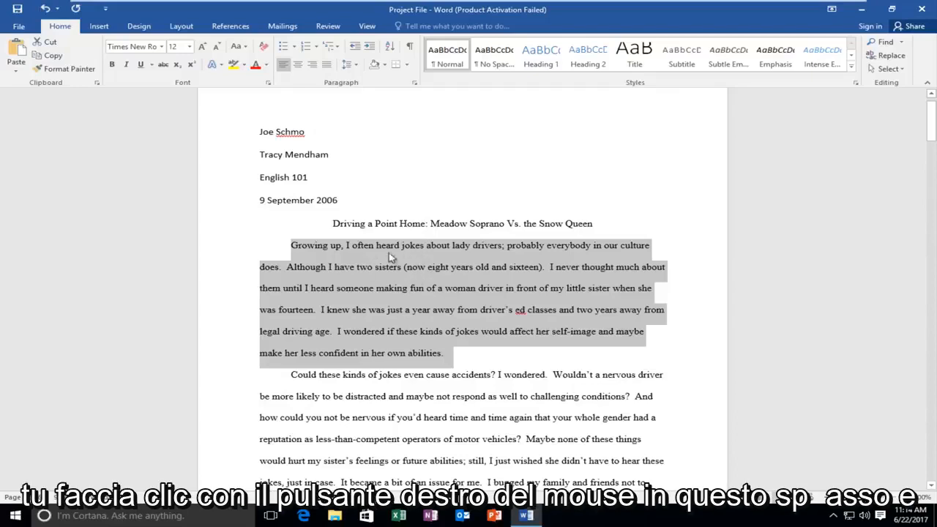
{"action": "mouse_move", "coordinate": [375, 260]}
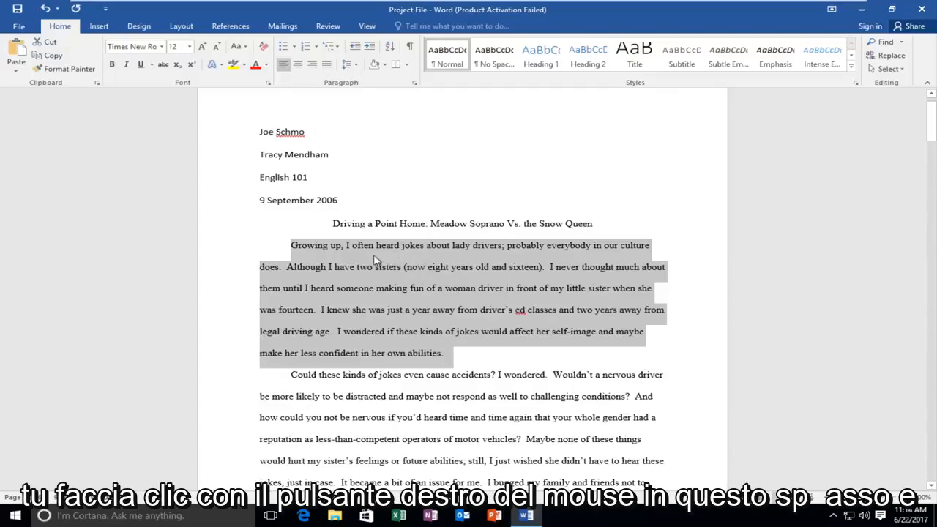
{"action": "mouse_move", "coordinate": [375, 263]}
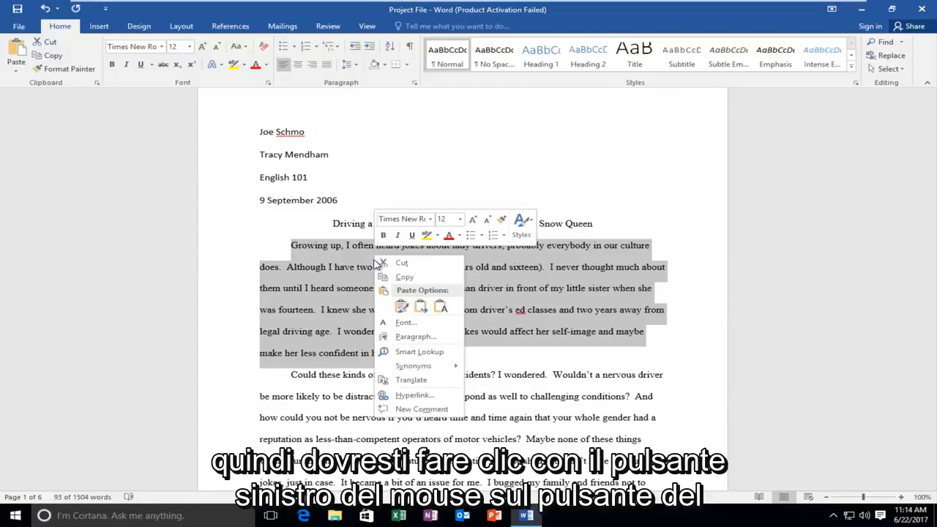
{"action": "mouse_move", "coordinate": [416, 337]}
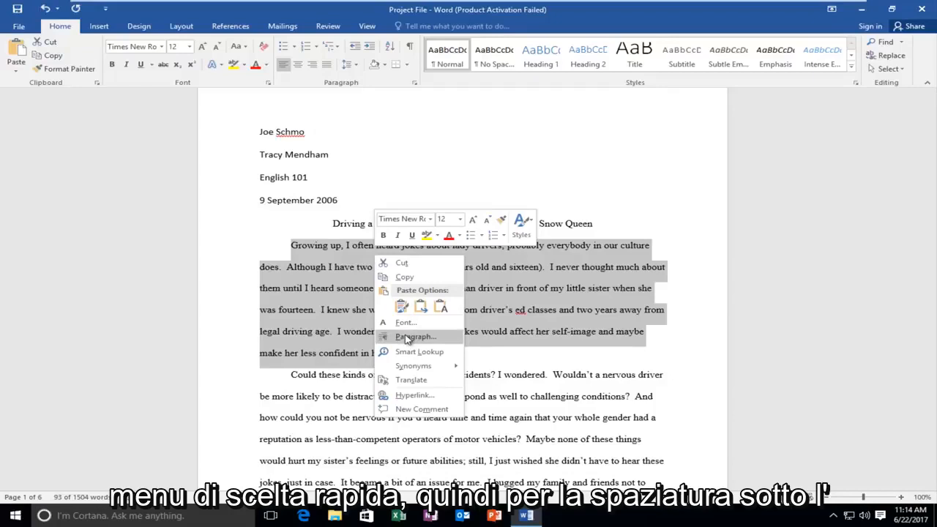
Set the 'Growing up' paragraph's line spacing to Single.
{"action": "left_click", "coordinate": [415, 336]}
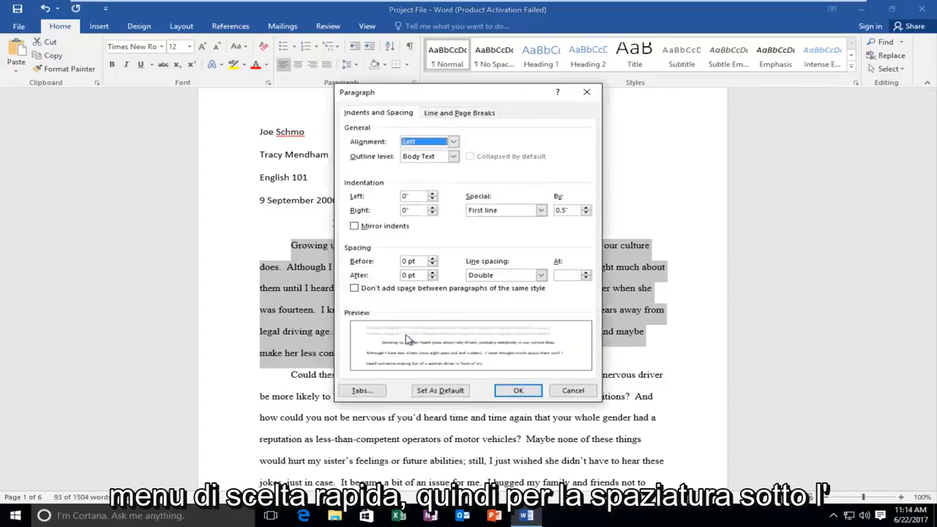
{"action": "mouse_move", "coordinate": [359, 266]}
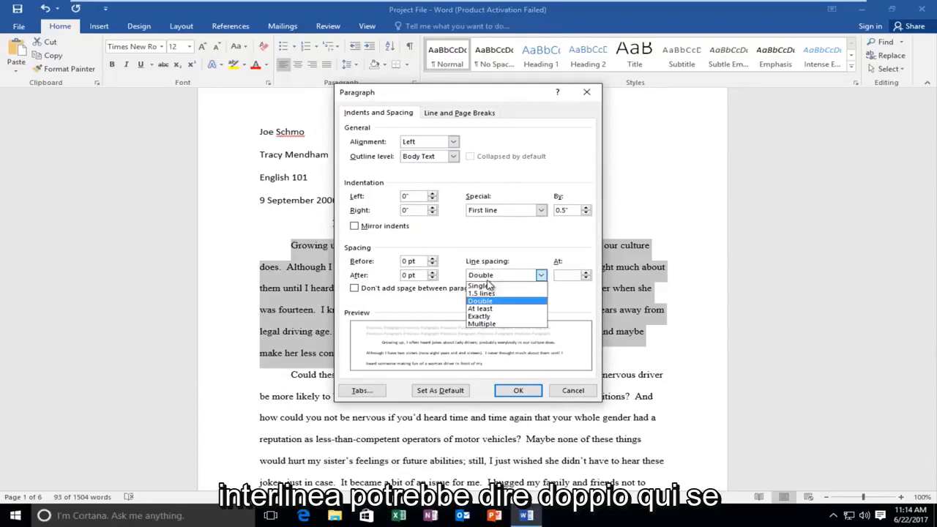
{"action": "left_click", "coordinate": [481, 286]}
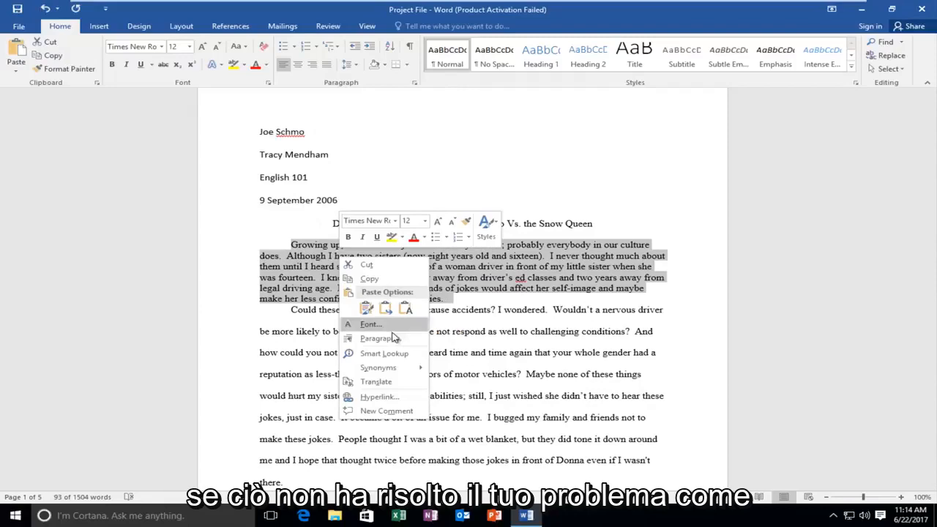
Enable 'Don't add space between paragraphs of the same style' for the 'Growing up' paragraph.
{"action": "left_click", "coordinate": [379, 338]}
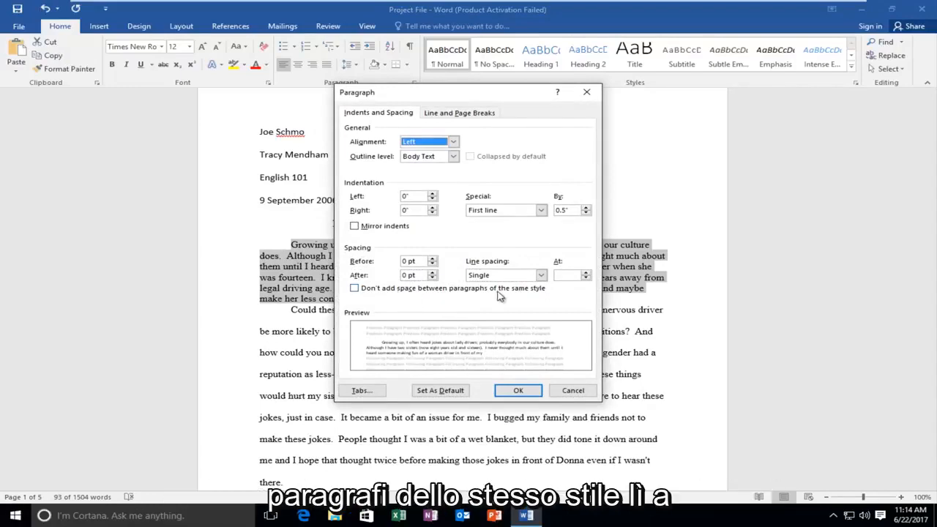
{"action": "left_click", "coordinate": [354, 288]}
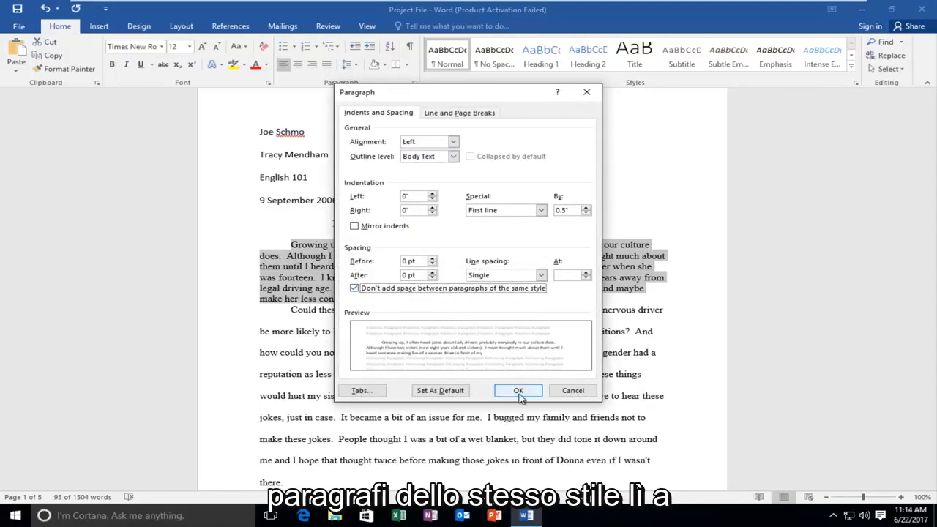
{"action": "left_click", "coordinate": [518, 390]}
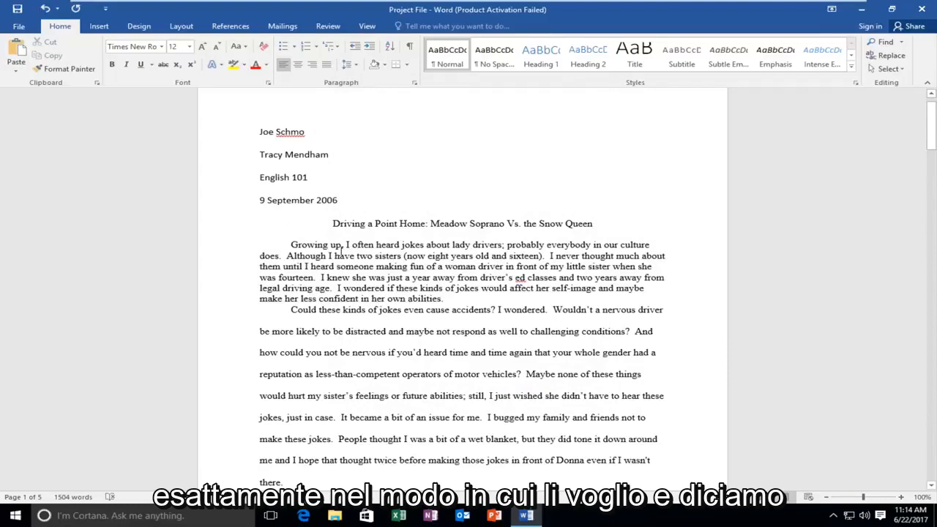
Set the 'Growing up' paragraph back to Double line spacing, then deselect it.
{"action": "left_click_drag", "start_coordinate": [291, 245], "coordinate": [451, 299]}
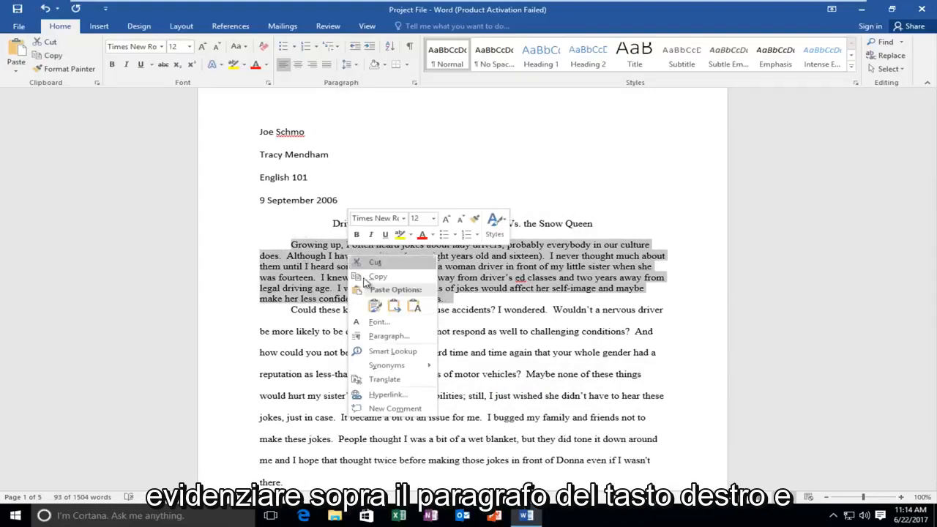
{"action": "left_click", "coordinate": [389, 335]}
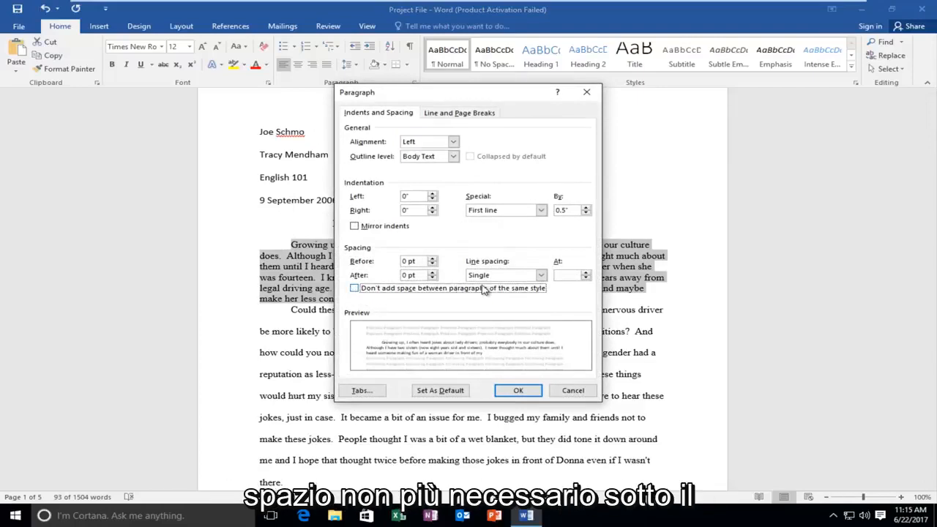
{"action": "left_click", "coordinate": [541, 275]}
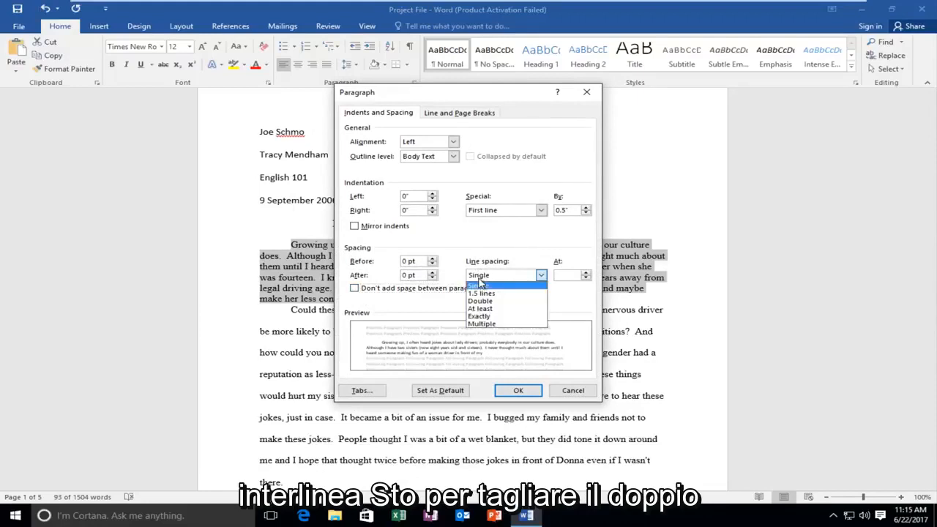
{"action": "left_click", "coordinate": [479, 300]}
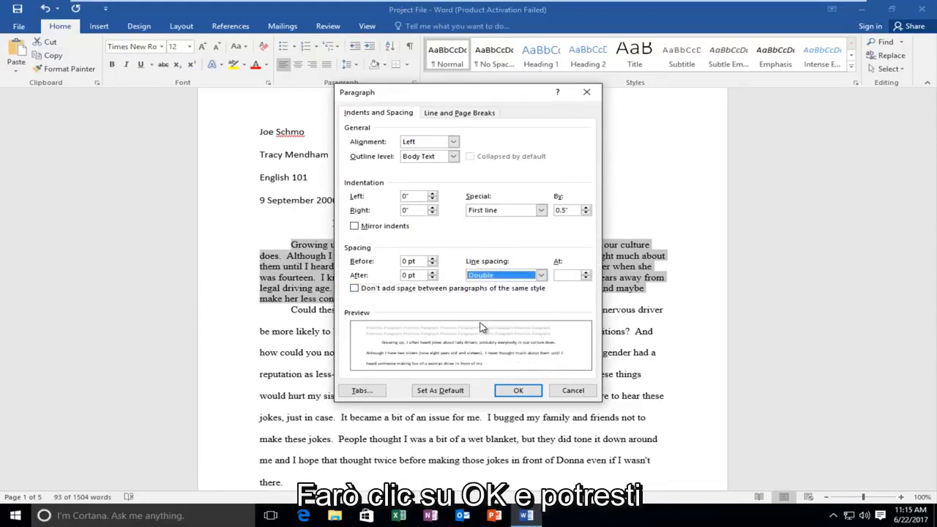
{"action": "left_click", "coordinate": [518, 389]}
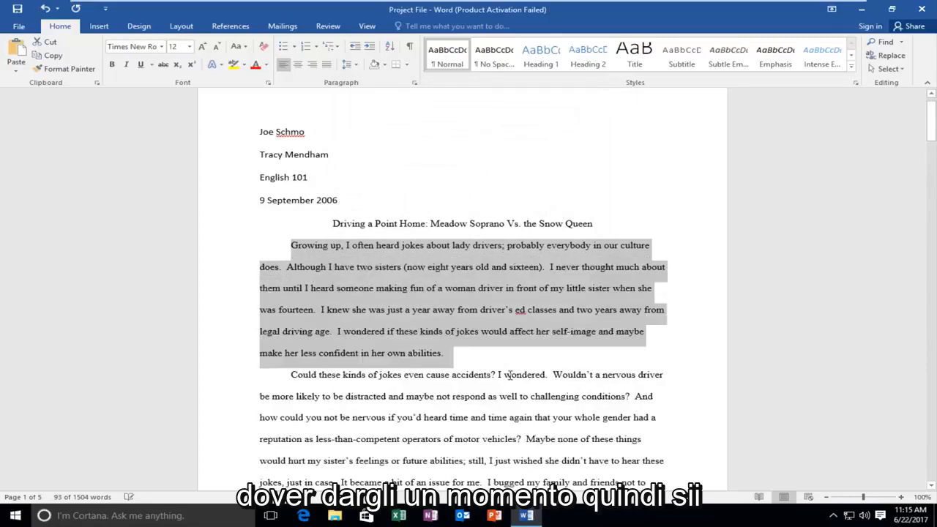
{"action": "left_click", "coordinate": [465, 361]}
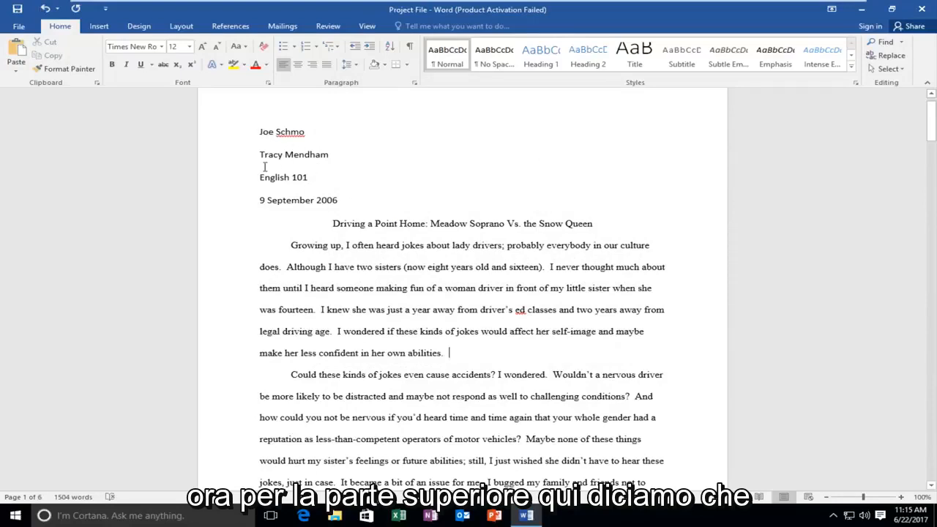
Set Single line spacing on the name, instructor, course and date heading lines.
{"action": "left_click_drag", "start_coordinate": [259, 131], "coordinate": [338, 205]}
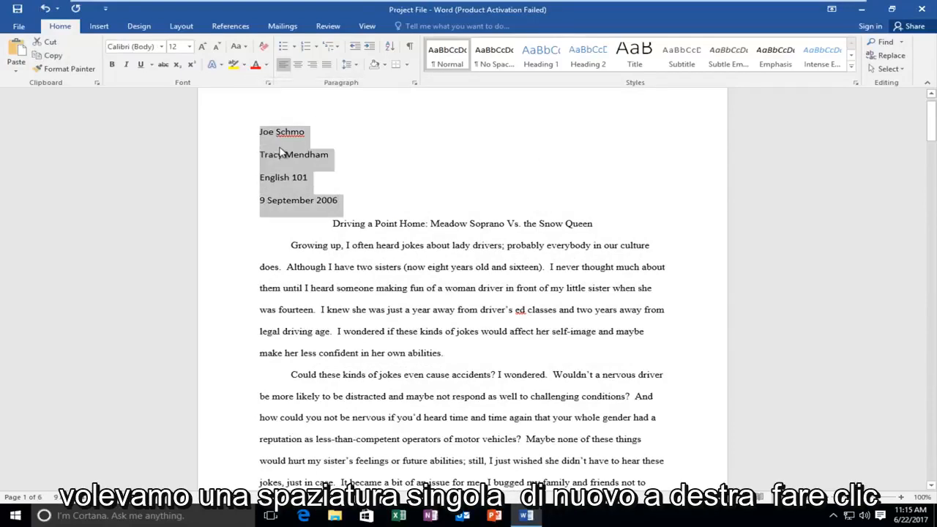
{"action": "right_click", "coordinate": [278, 154]}
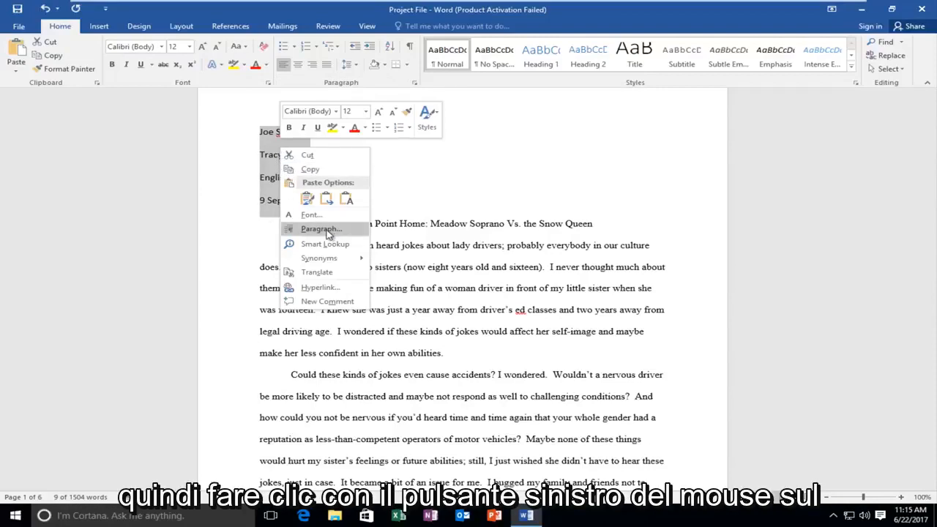
{"action": "left_click", "coordinate": [321, 228]}
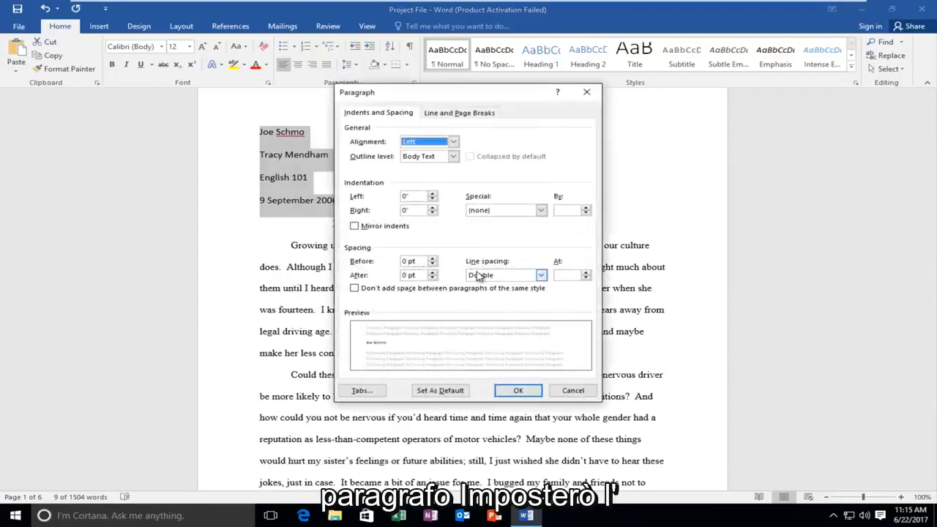
{"action": "left_click", "coordinate": [505, 275]}
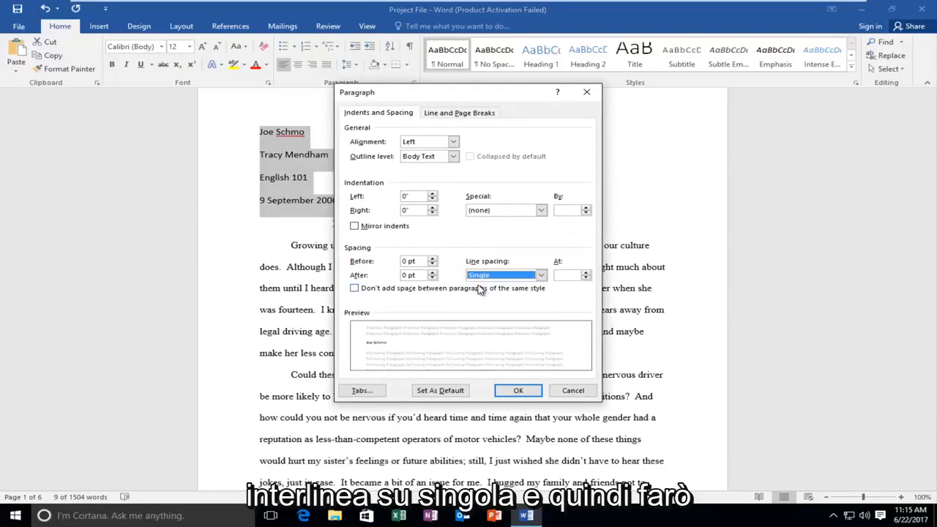
{"action": "left_click", "coordinate": [518, 388]}
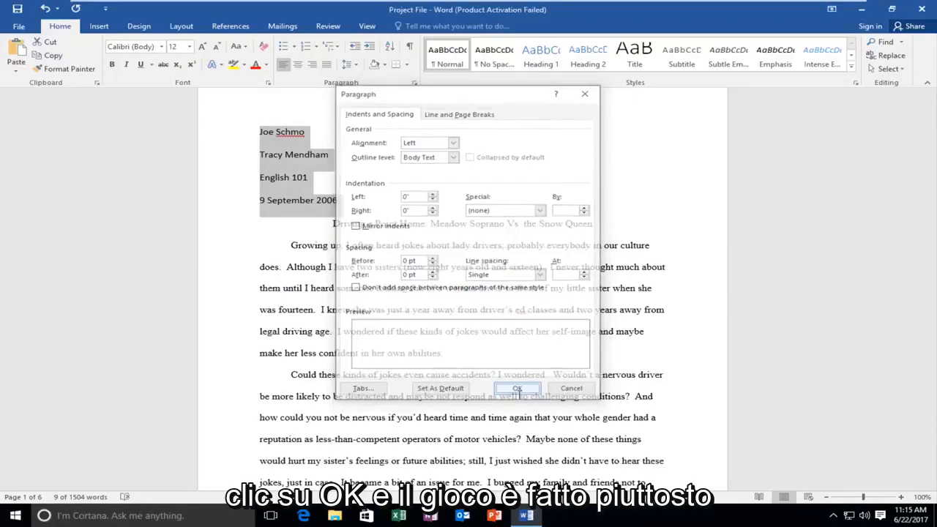
{"action": "left_click", "coordinate": [517, 388]}
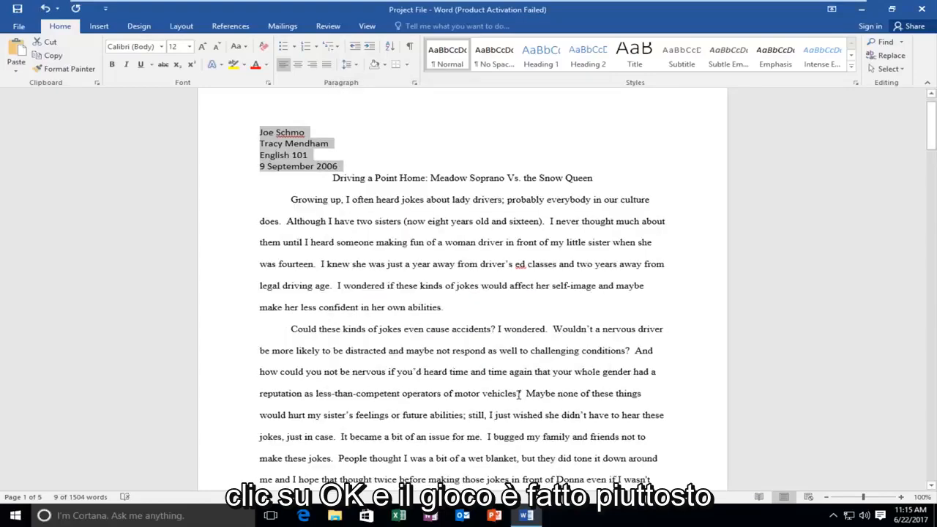